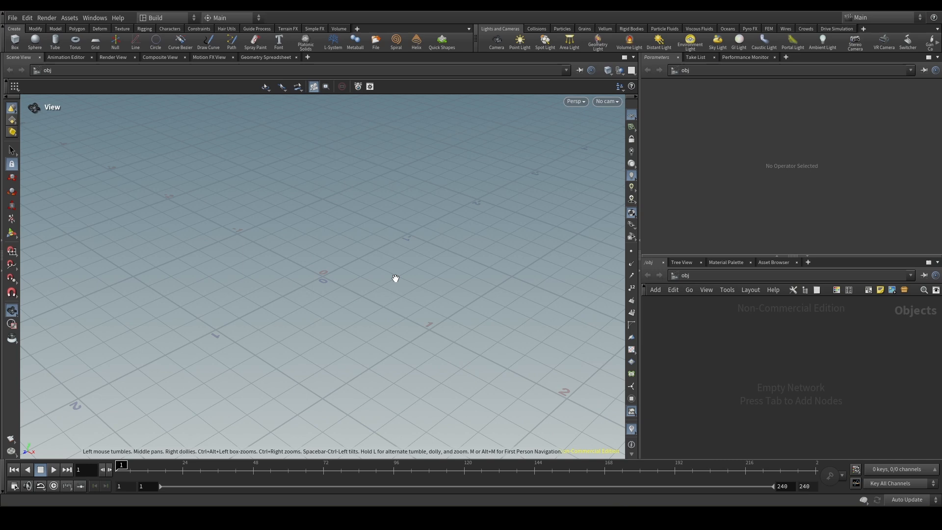
mouse_move(163, 112)
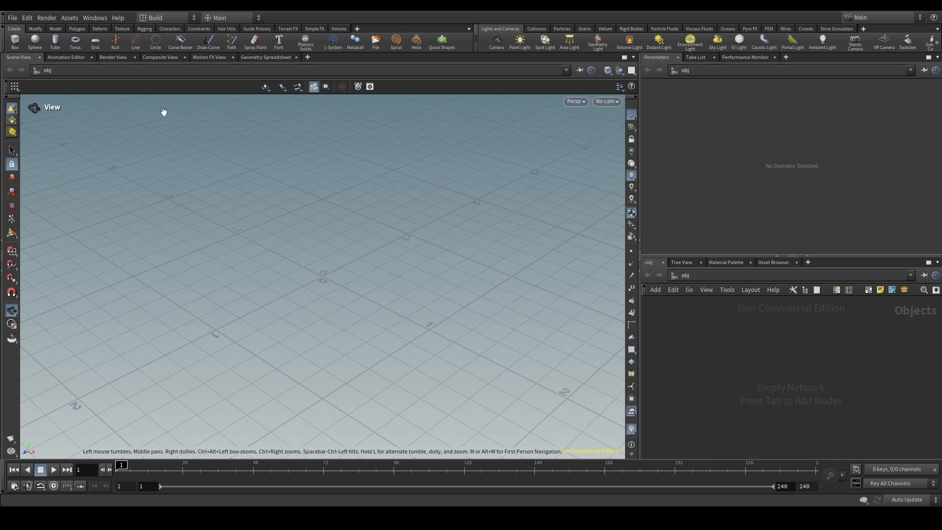
Show the list of desktop layouts from the Build desktop menu
click(163, 18)
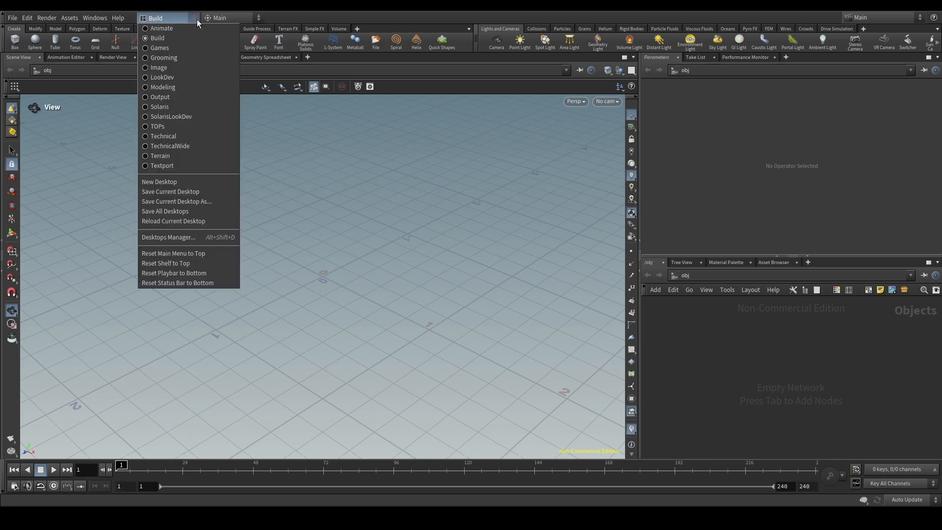
Switch to the Solaris desktop and create a Reference node (reference1) via 'refe'
click(160, 106)
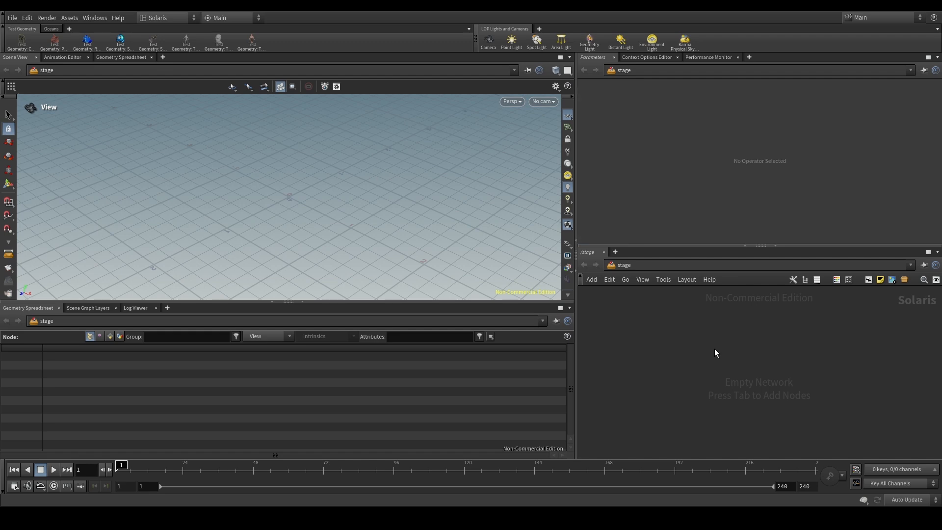
key(tab)
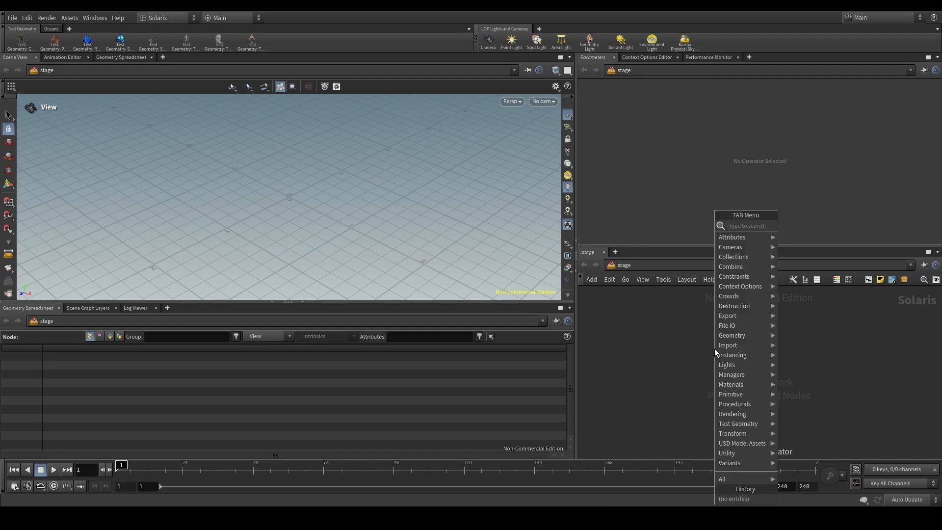
text(refe)
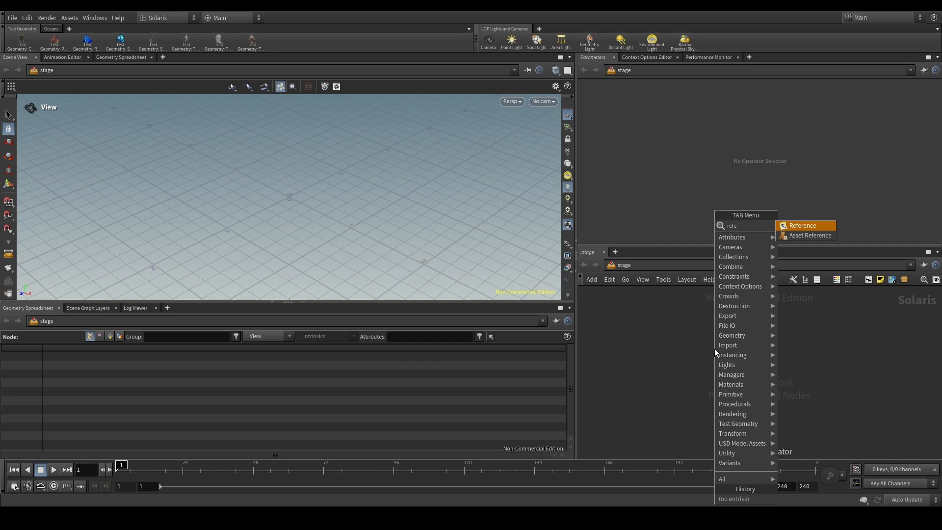
click(803, 225)
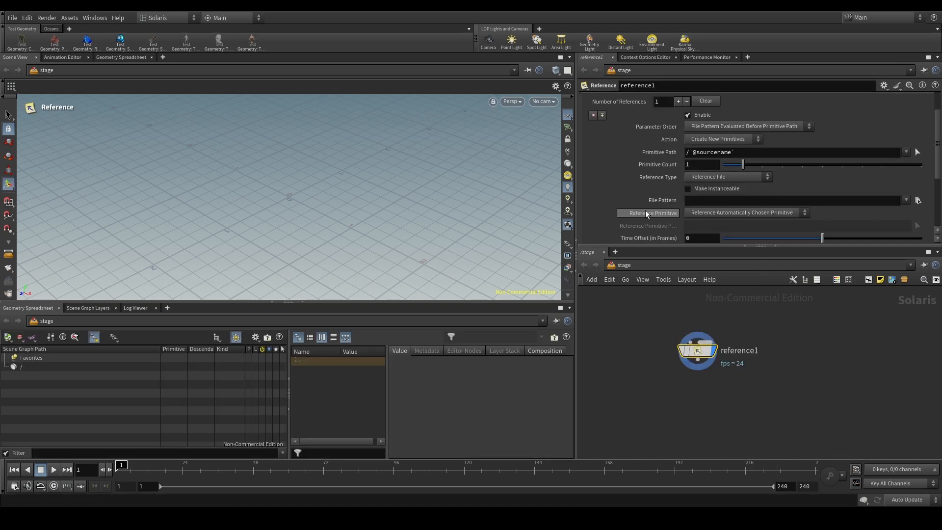
Browse into the wine glass project's usd folder and show the file-type filter list
click(917, 200)
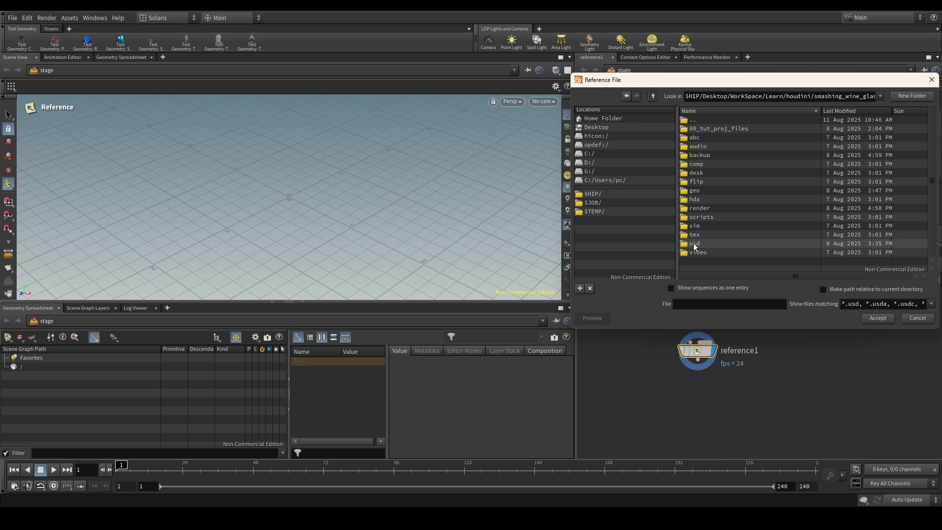
double_click(695, 243)
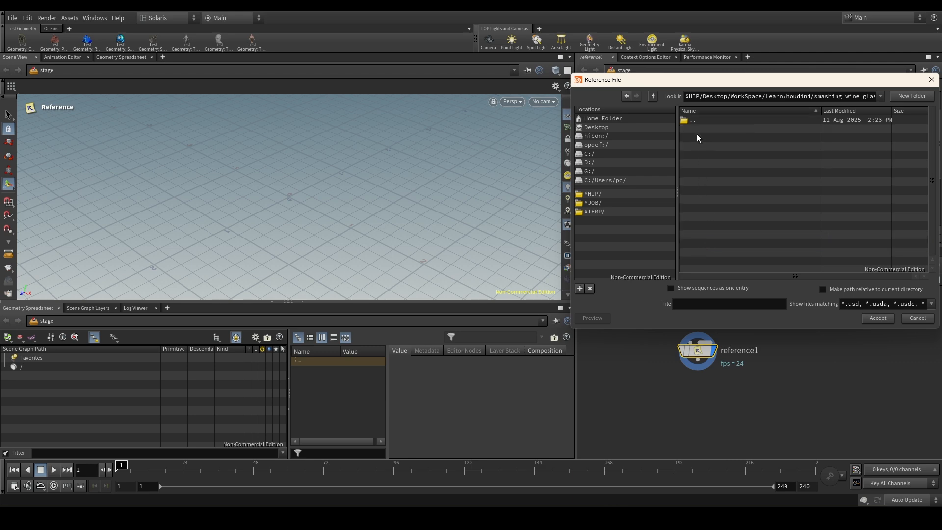
mouse_move(698, 132)
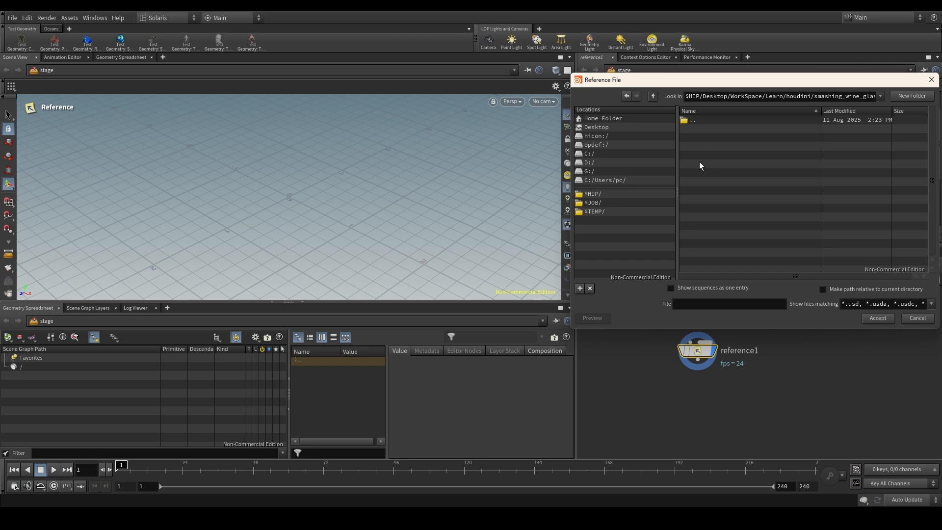
click(931, 303)
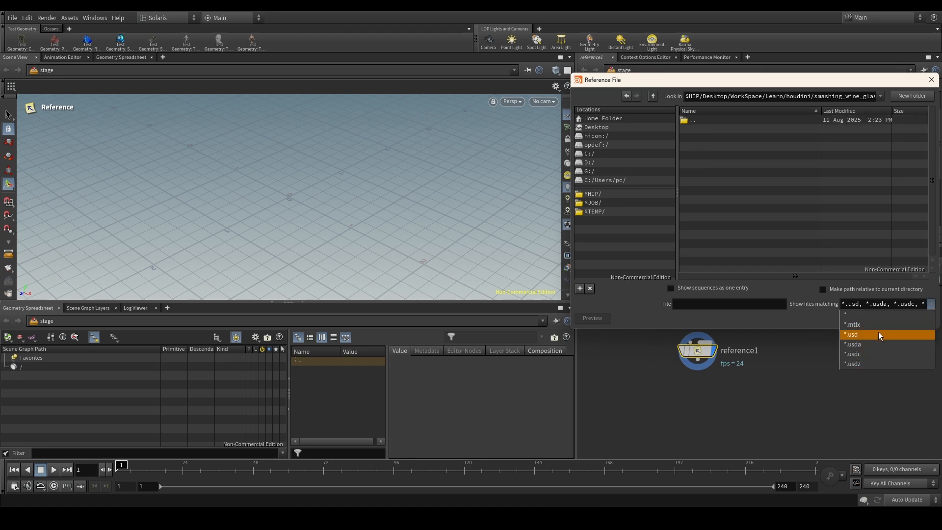
mouse_move(879, 324)
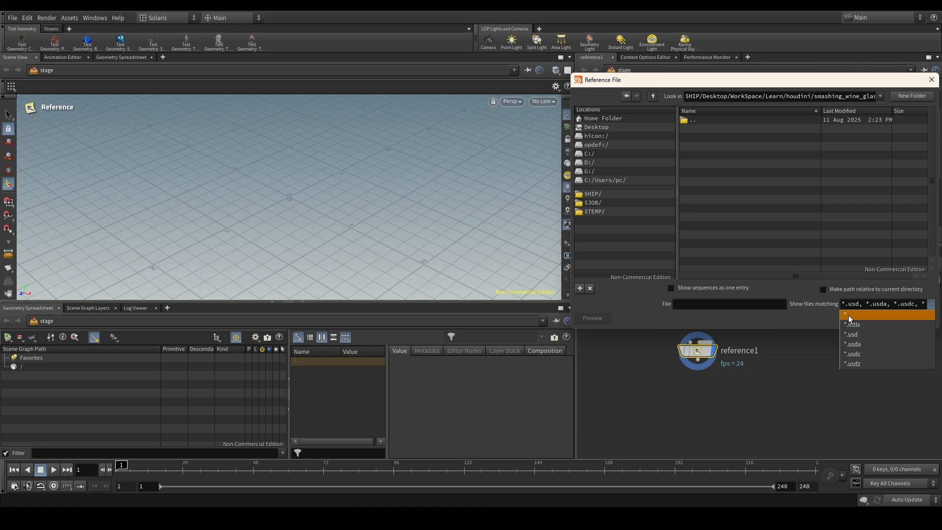
mouse_move(859, 319)
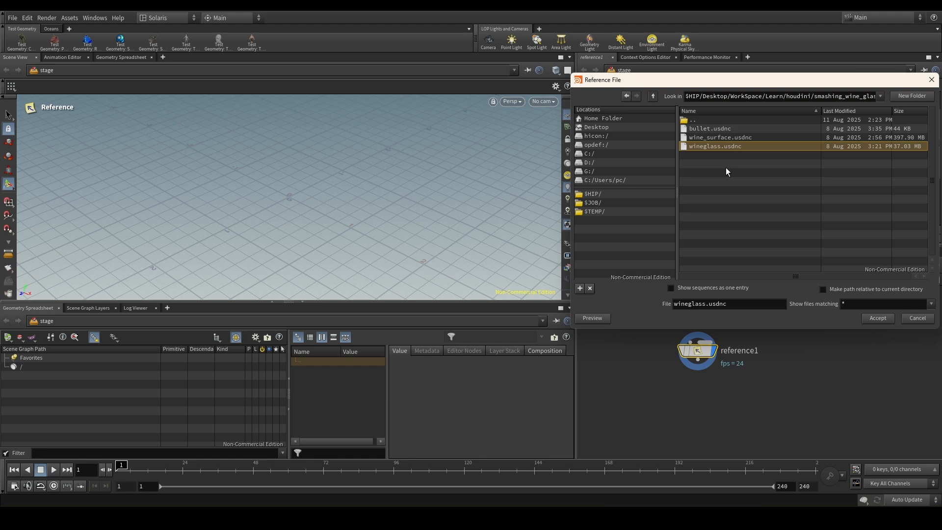
Accept wineglass.usdnc as the referenced file, showing the glass in the viewport
click(877, 318)
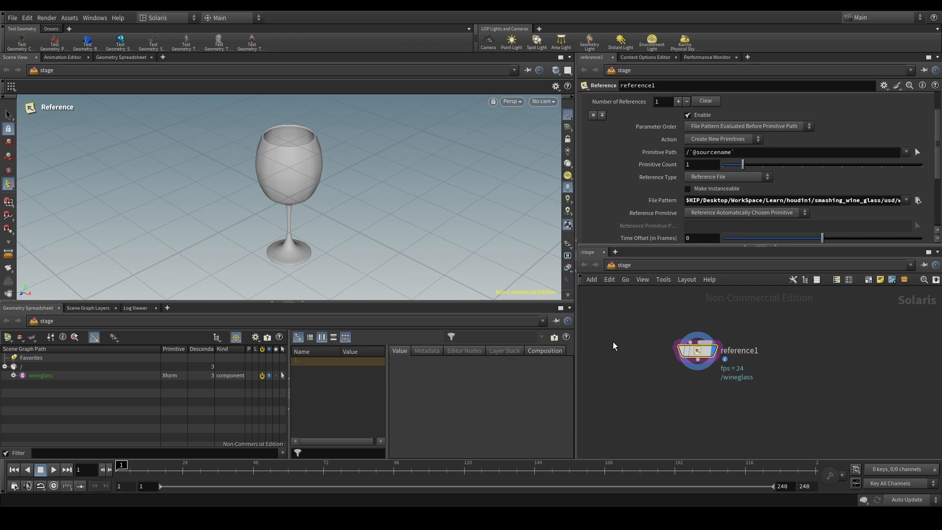
mouse_move(628, 347)
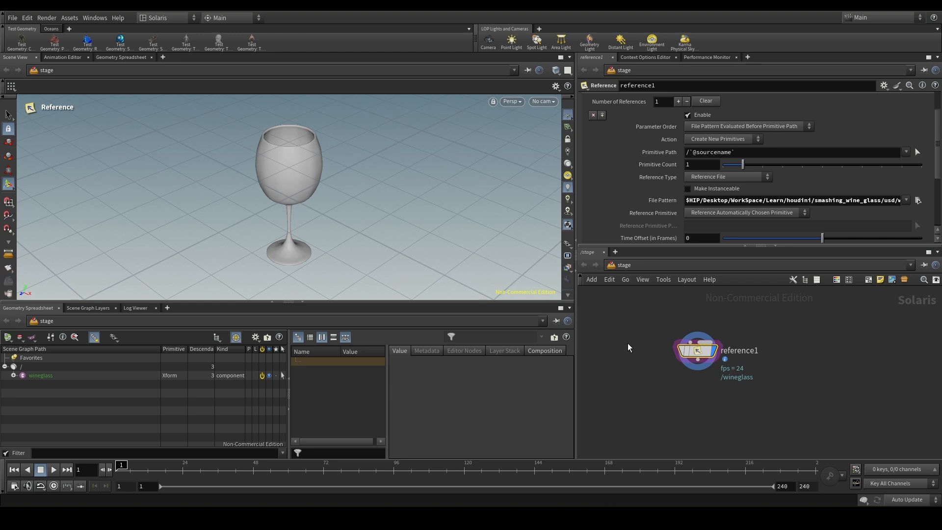